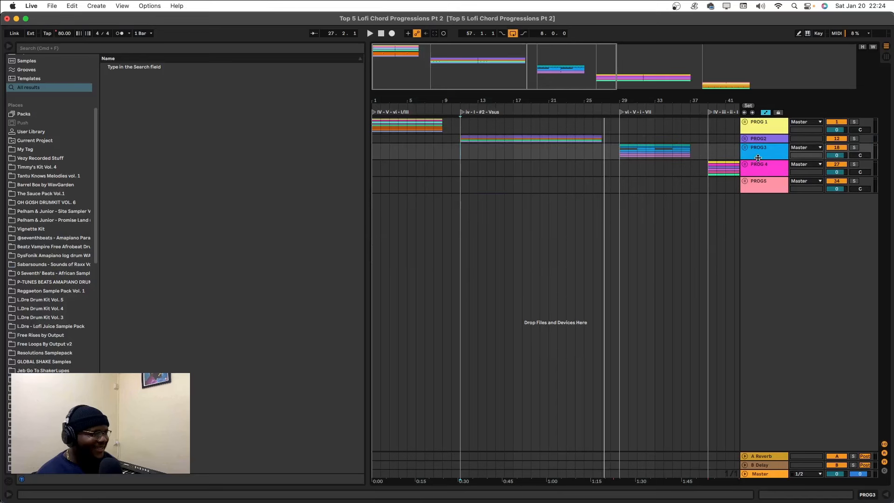
# Step: Unfold the PROG3 group to reveal its drums, keyline, piano, Rhodes pad, bass and vinyl tracks
pyautogui.click(744, 147)
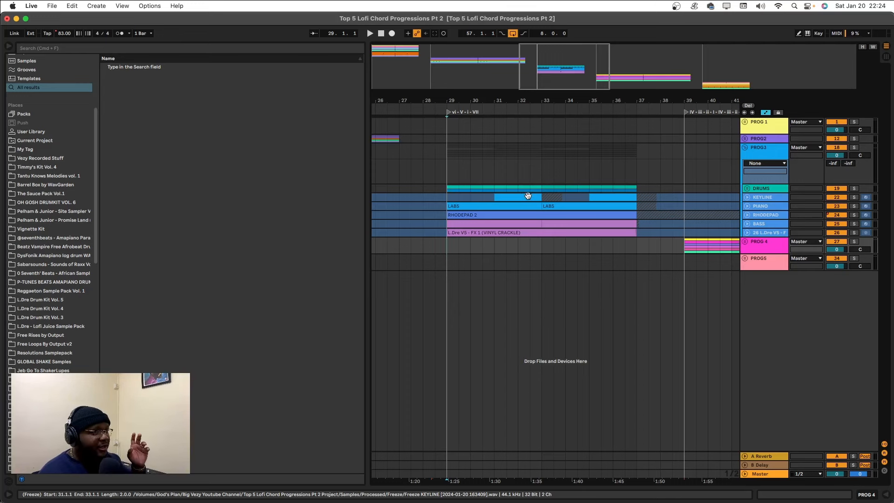
pyautogui.rightClick(447, 112)
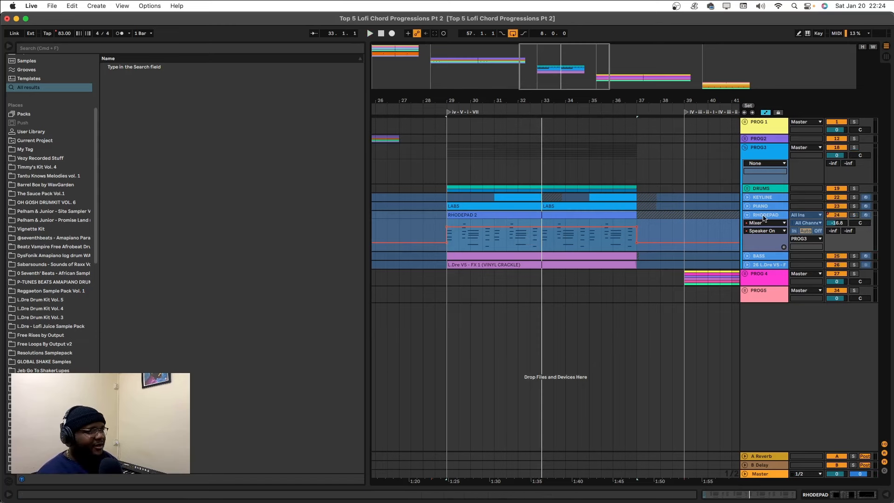
# Step: Select bars 29 to 37 of progression 3 to audition its Rhodes pad chords
pyautogui.moveTo(448, 234); pyautogui.dragTo(634, 233)
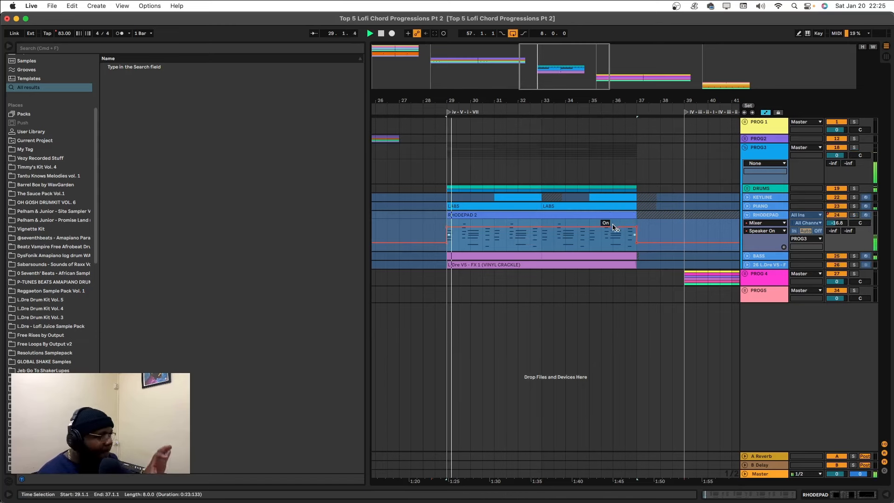